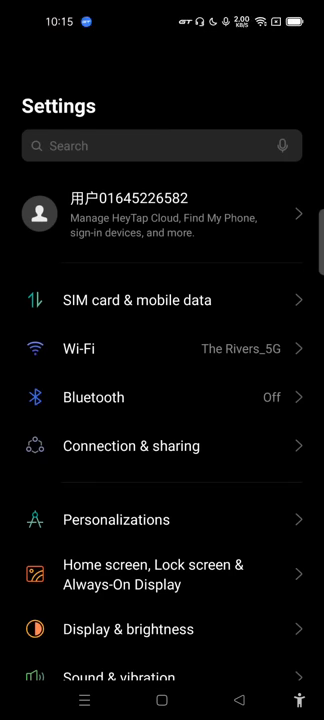
# Search Settings for 'regi' region options, abandon the search and scroll further down.
pyautogui.scroll(-3)
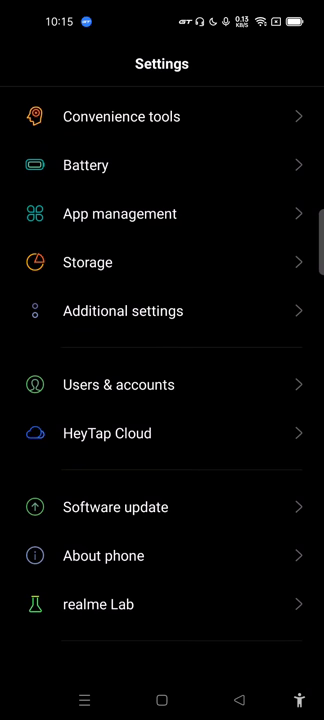
pyautogui.scroll(-3)
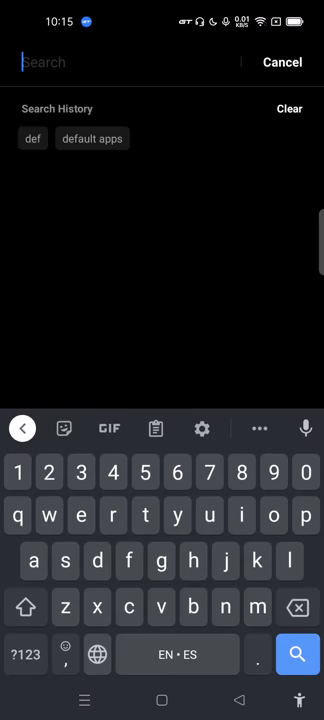
pyautogui.write('region')
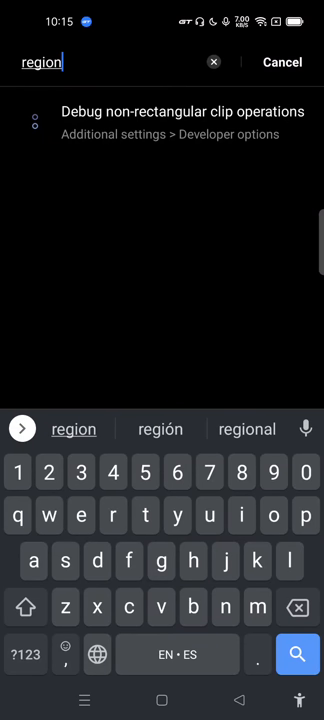
pyautogui.click(213, 62)
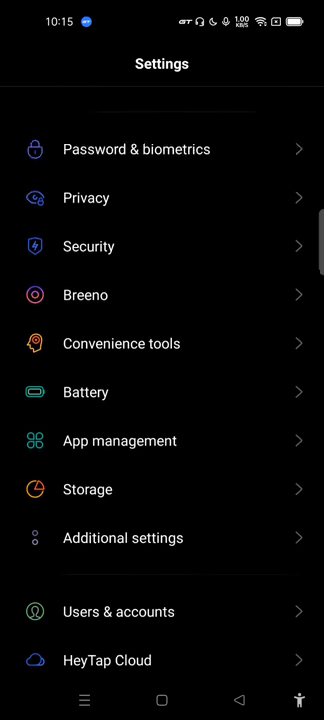
pyautogui.scroll(-3)
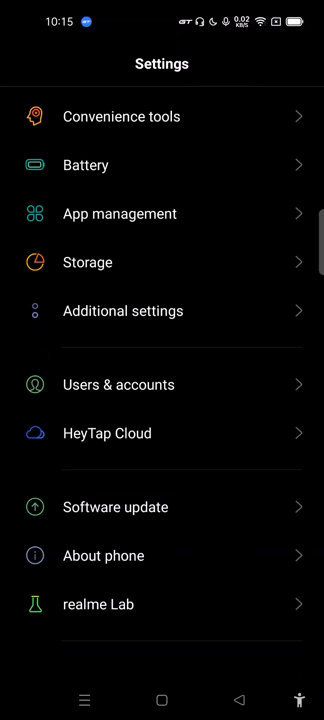
# Review the realme Lab experiments page and back out of it.
pyautogui.click(97, 604)
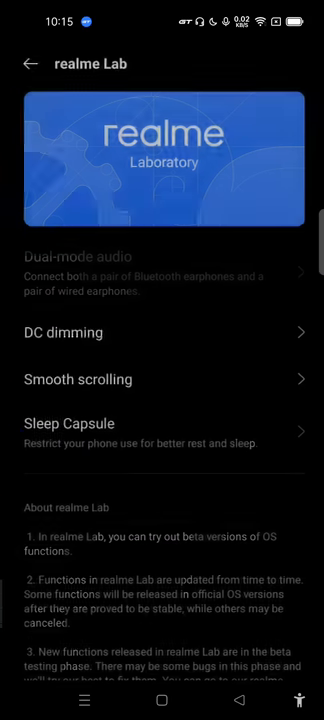
pyautogui.click(28, 63)
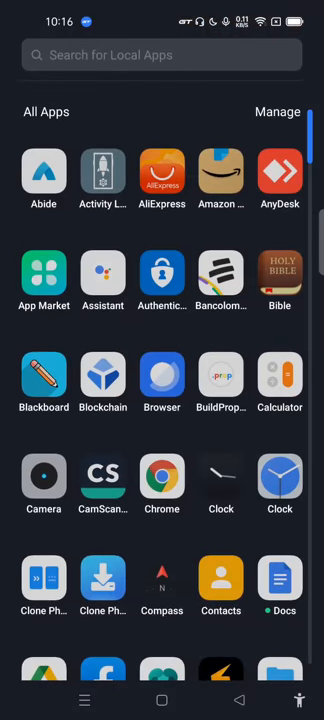
# Search the app drawer for 'goo' and launch the Google app.
pyautogui.write('g')
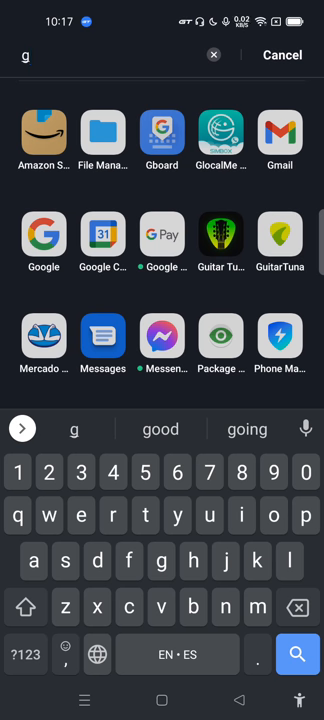
pyautogui.write('oo')
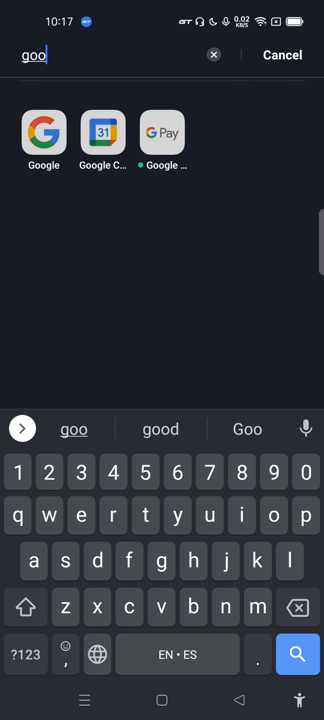
pyautogui.click(282, 55)
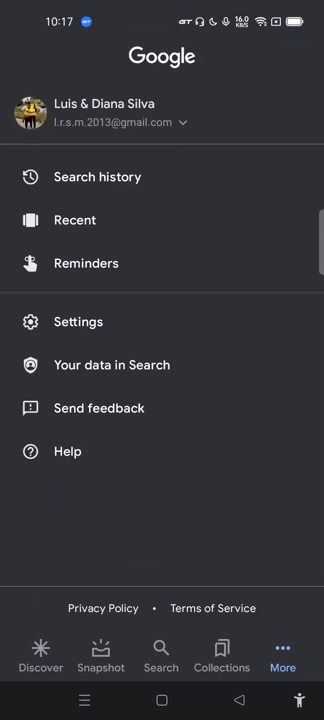
# Go into the Google app's Settings and browse the Google Assistant options.
pyautogui.click(77, 321)
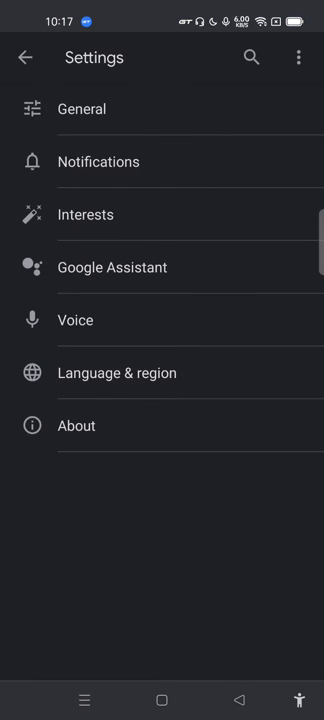
pyautogui.click(113, 267)
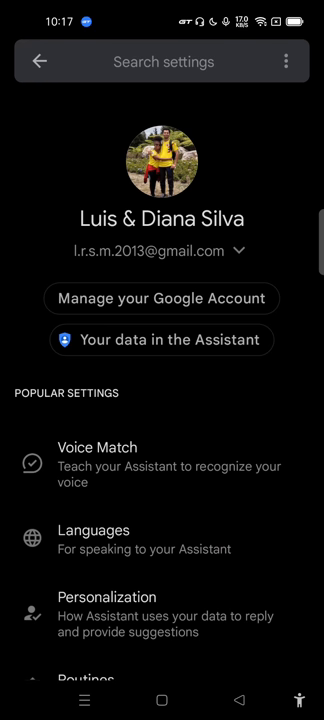
pyautogui.click(93, 447)
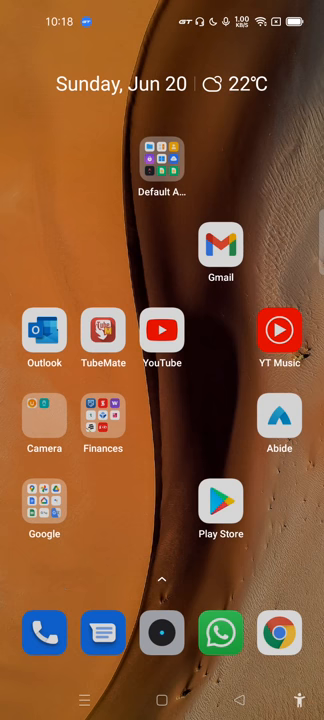
# Search the app drawer for the Play Store ('pkay') and launch it.
pyautogui.hscroll(-3)
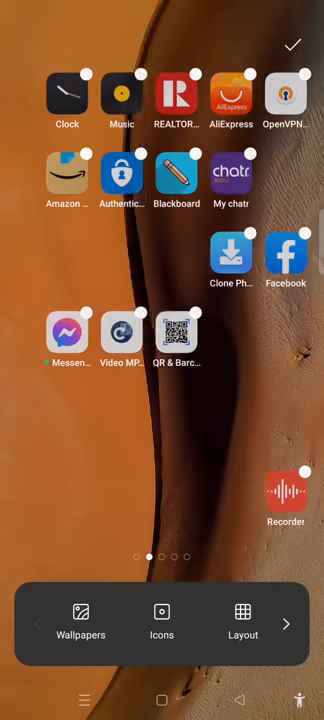
pyautogui.hscroll(-3)
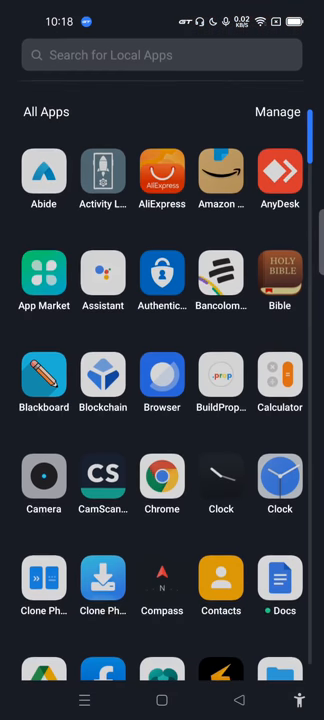
pyautogui.write('pkay')
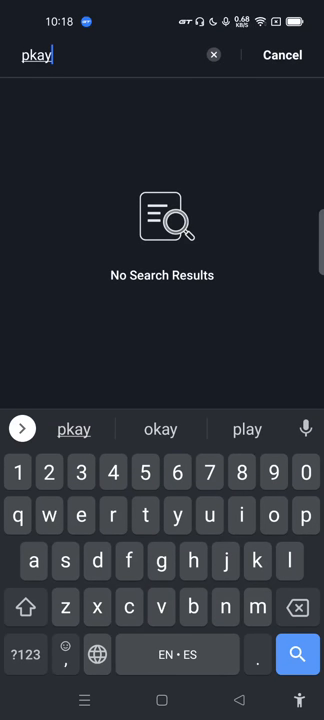
pyautogui.click(282, 55)
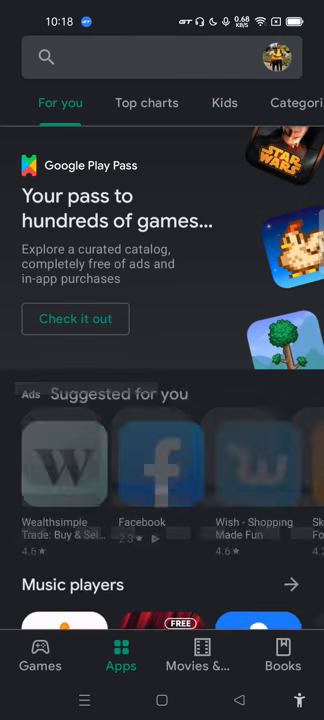
# Search the Play Store for 'acti', pick Activity Launcher and launch the installed app.
pyautogui.write('acti')
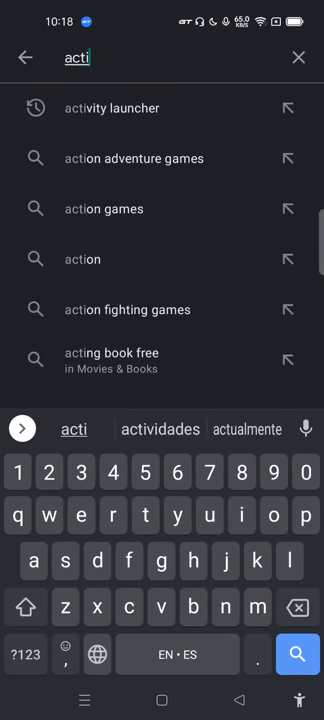
pyautogui.click(117, 108)
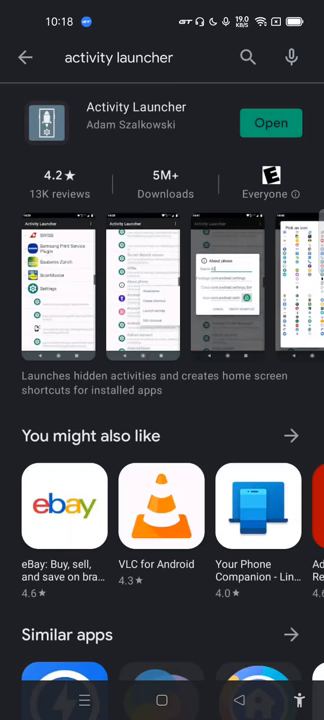
pyautogui.click(270, 122)
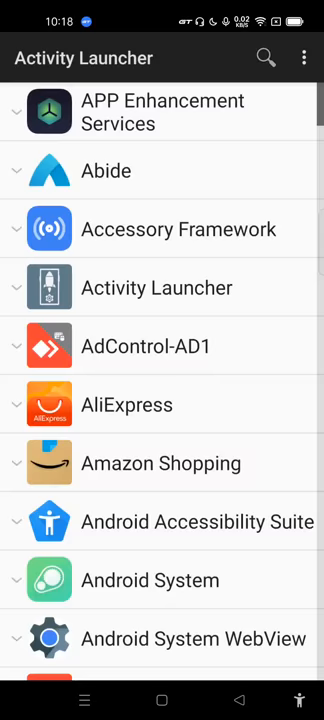
# Scroll Activity Launcher's app list to the Settings entry and its WizardRegionPicker activity.
pyautogui.scroll(-3)
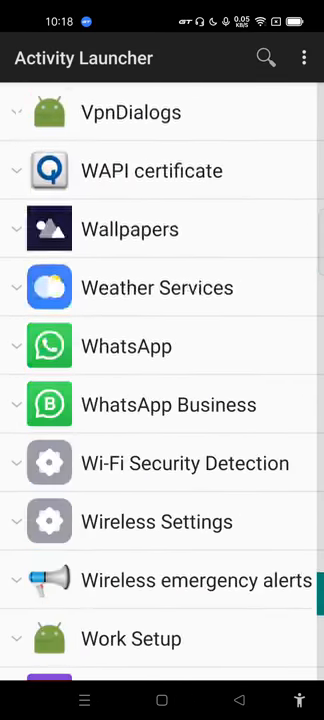
pyautogui.scroll(-3)
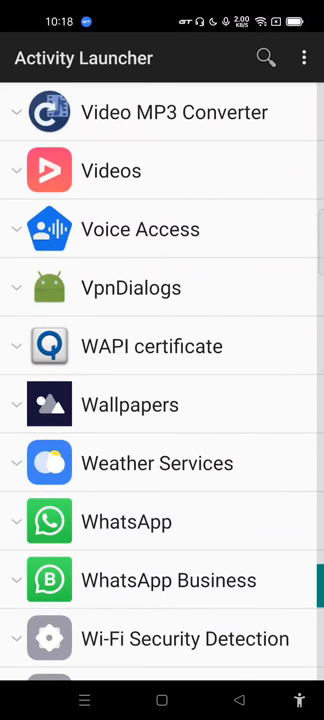
pyautogui.scroll(3)
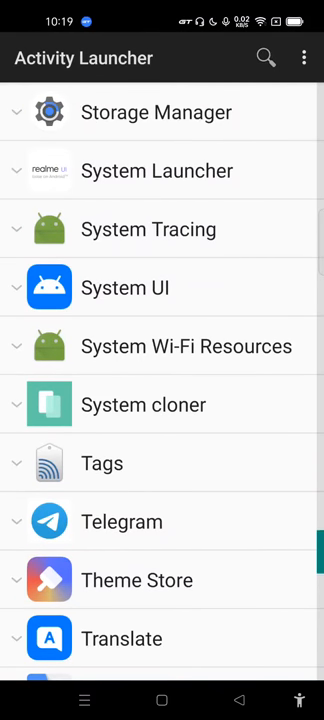
pyautogui.scroll(-3)
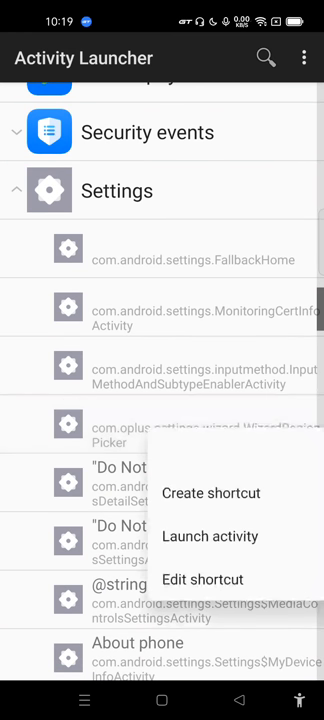
# Create a home-screen shortcut named 'Region2' for the WizardRegionPicker activity.
pyautogui.click(210, 492)
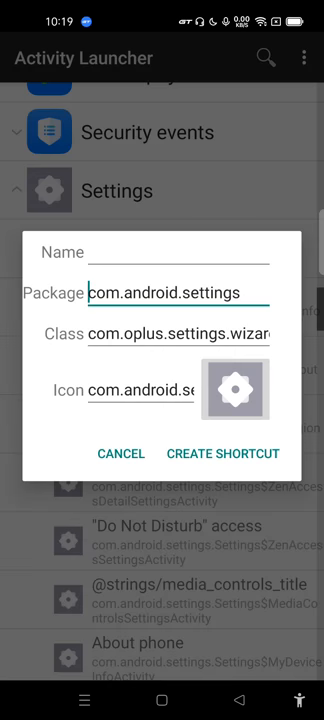
pyautogui.click(180, 252)
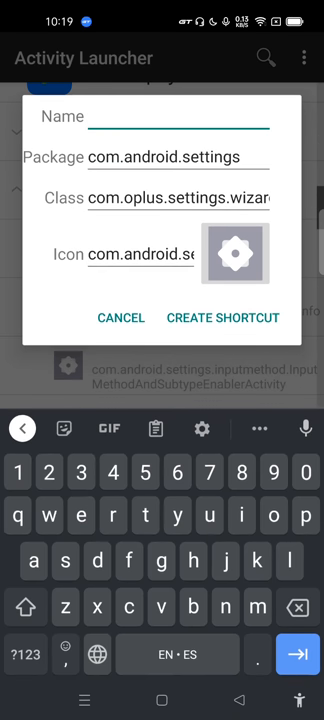
pyautogui.write('regiin')
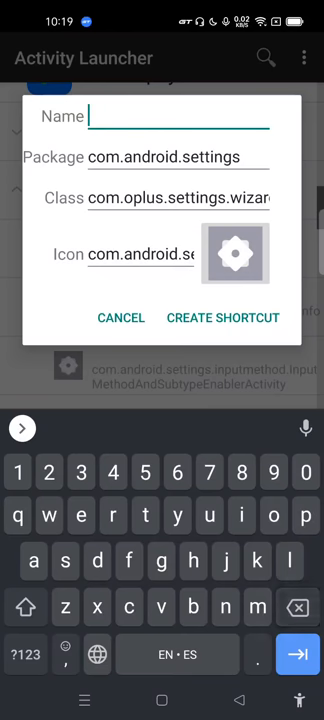
pyautogui.write('Region')
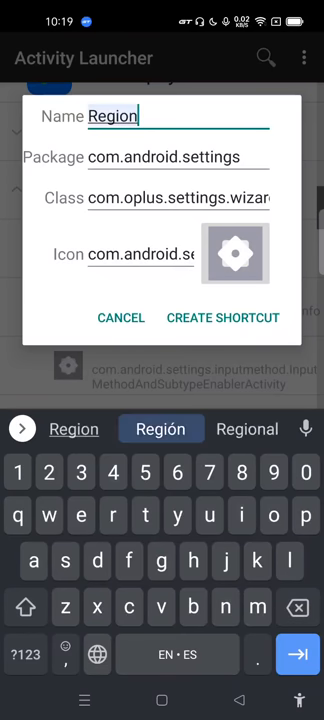
pyautogui.write('2')
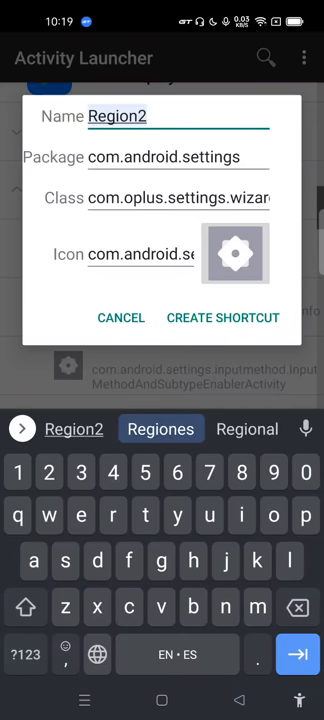
pyautogui.click(223, 317)
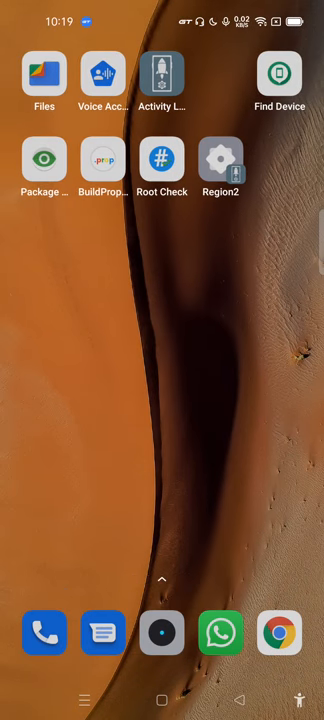
# Return from the home screen to Activity Launcher's Settings activity list.
pyautogui.click(161, 75)
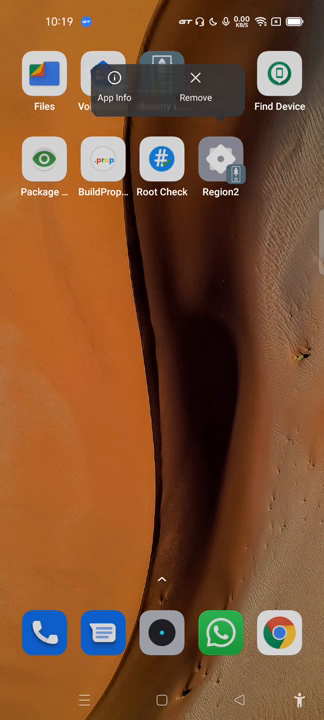
pyautogui.click(162, 77)
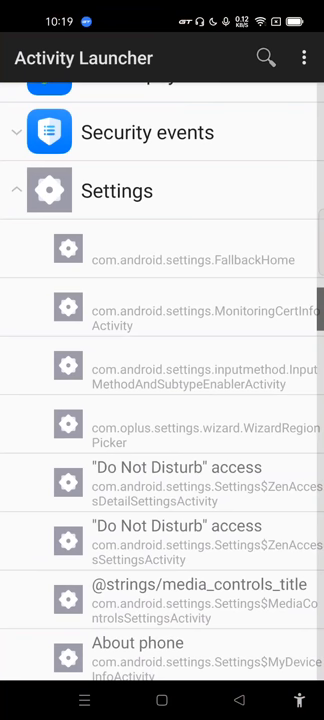
# Bring up the recent-apps overview and swipe through the Activity Launcher and Play Store cards.
pyautogui.click(162, 424)
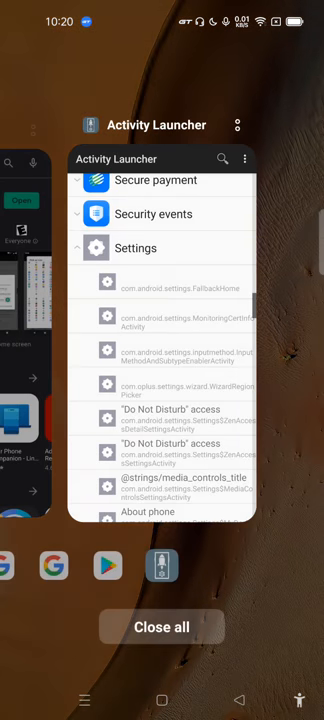
pyautogui.hscroll(-3)
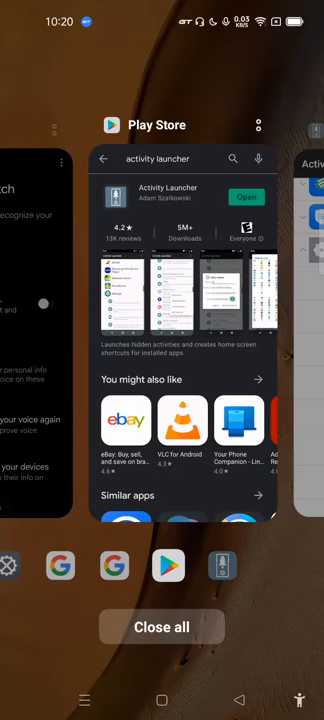